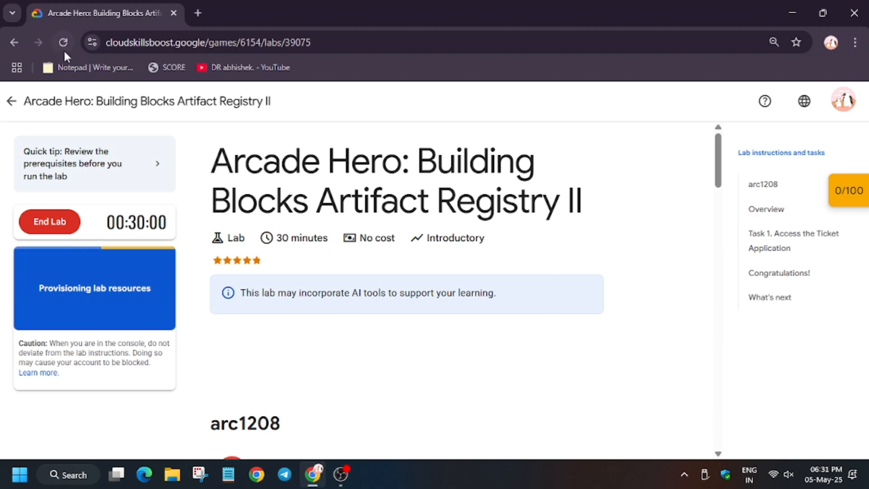
# Refresh the lab page to issue credentials and copy the Kanban Application link
pyautogui.click(63, 42)
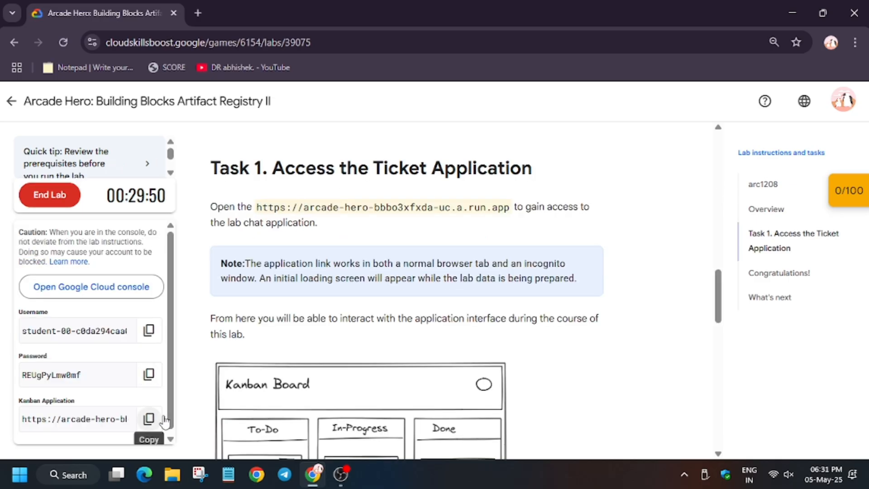
pyautogui.click(197, 12)
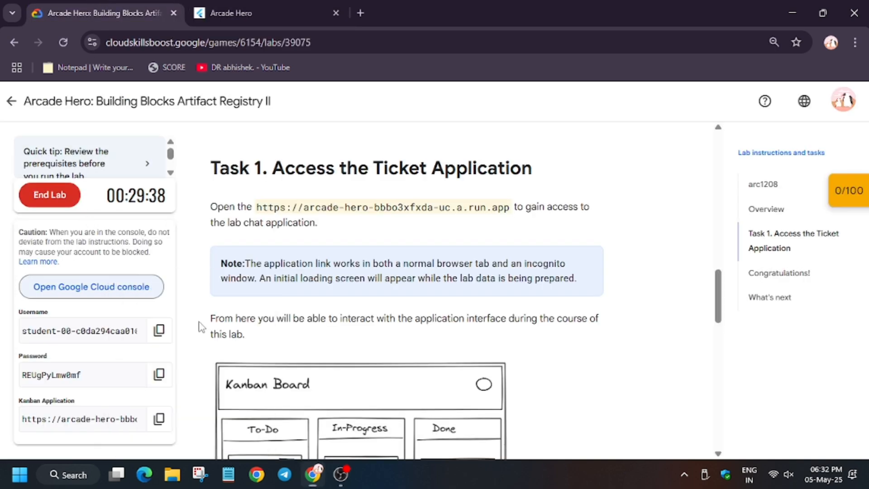
# Sign in to the lab's Cloud console and accept the new account's welcome terms
pyautogui.click(91, 287)
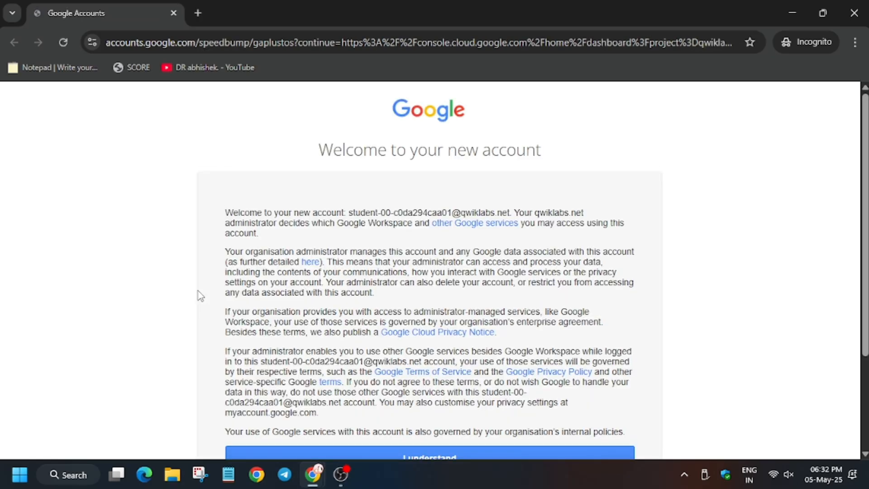
pyautogui.scroll(-3)
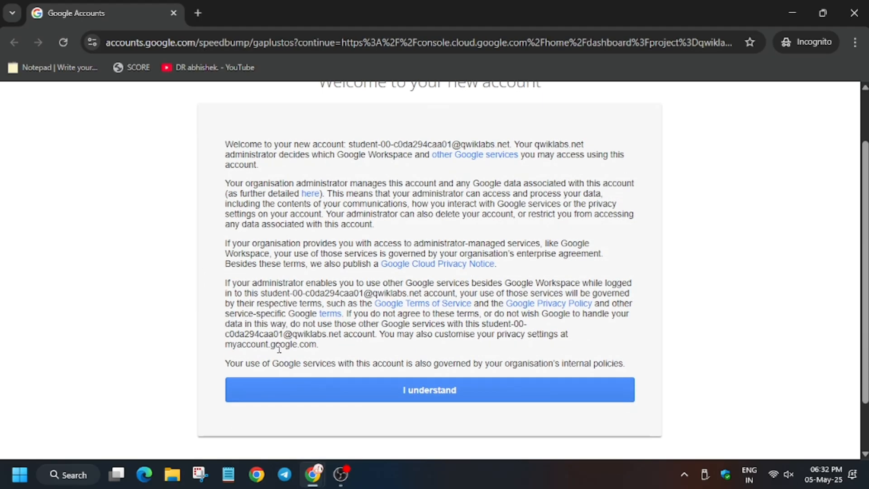
pyautogui.click(428, 390)
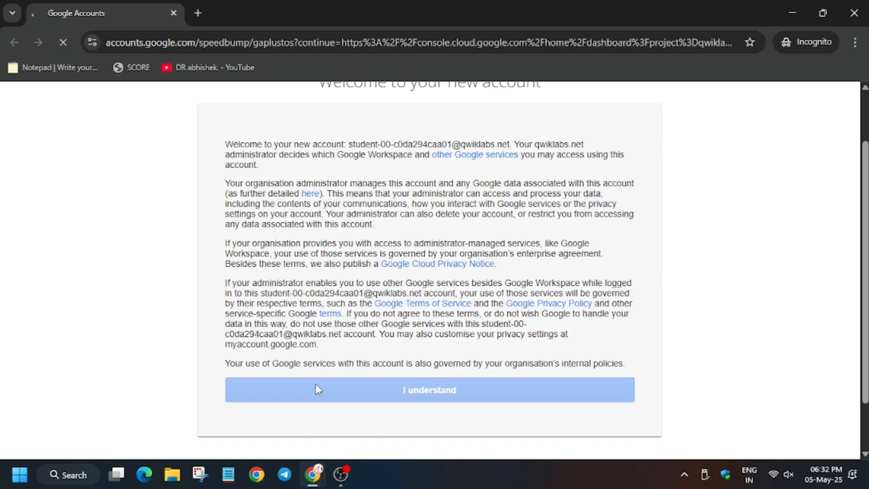
pyautogui.click(429, 390)
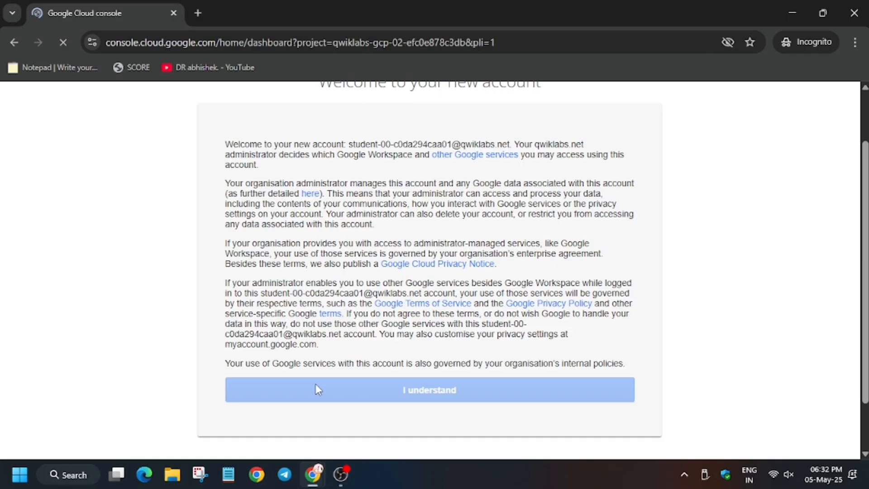
pyautogui.click(429, 390)
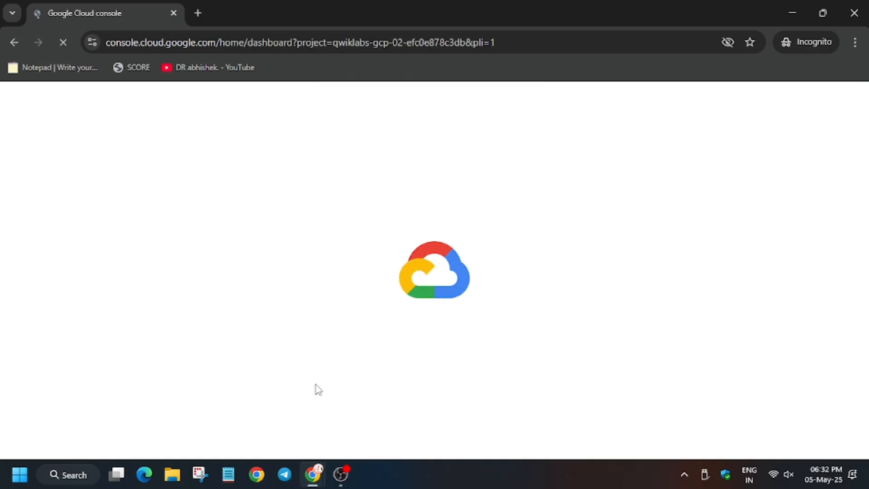
pyautogui.click(266, 13)
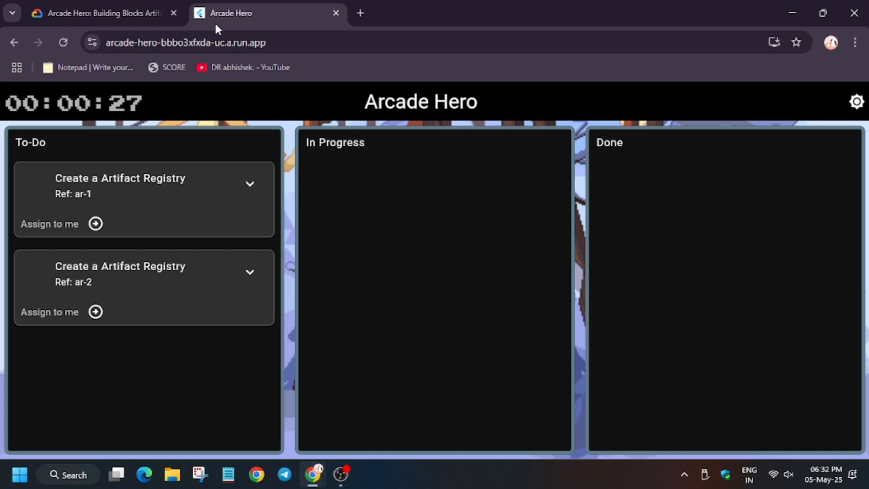
# Assign ticket ar-1 to myself on the Arcade Hero board
pyautogui.click(94, 223)
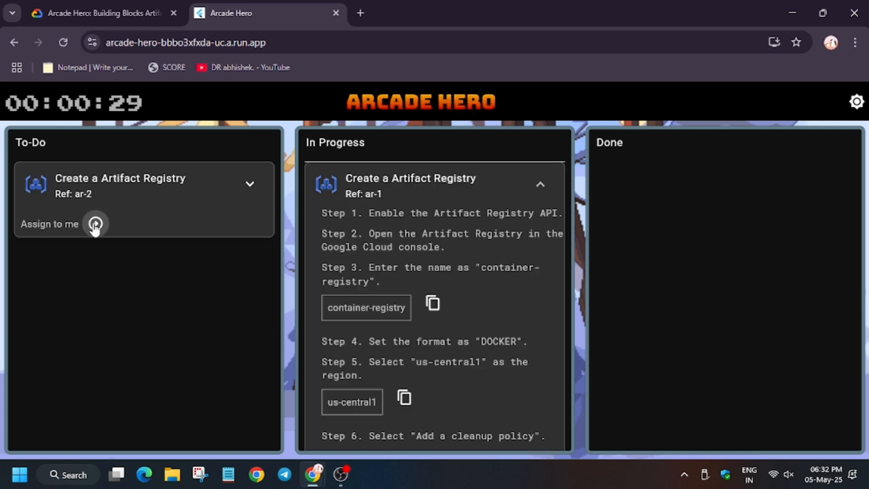
pyautogui.moveTo(207, 264)
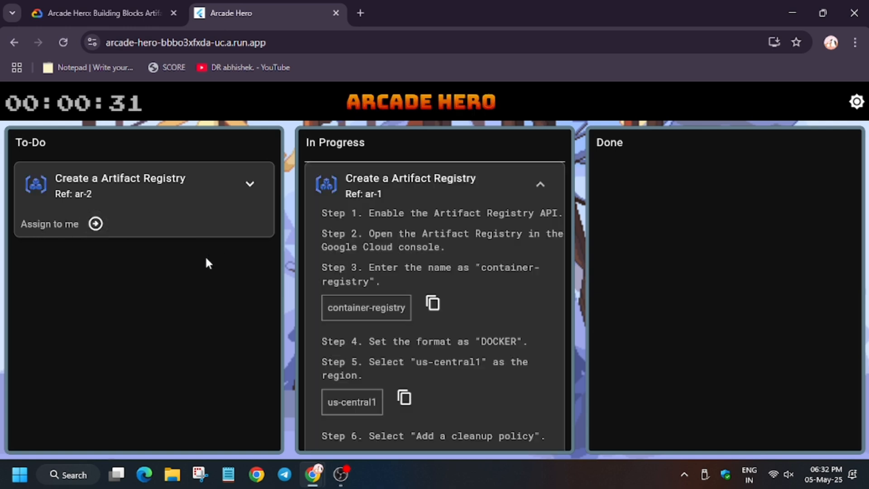
pyautogui.click(94, 224)
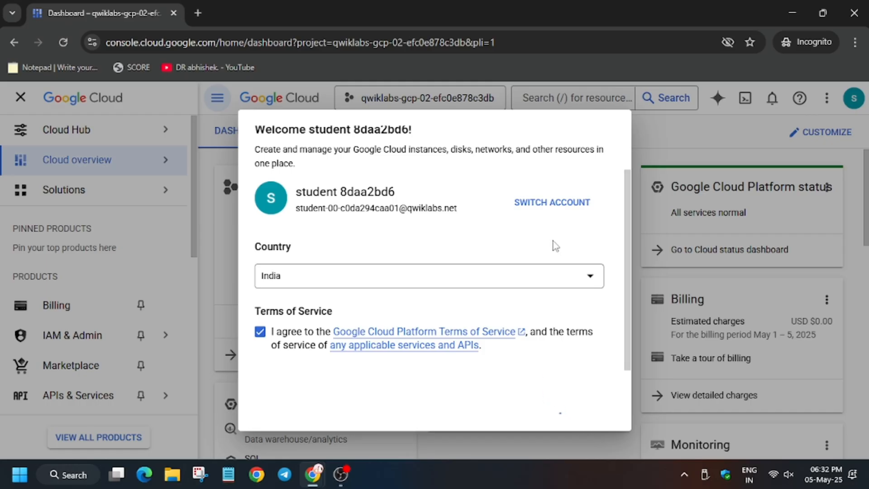
# Search 'artif', open Artifact Registry, and hide the side navigation
pyautogui.click(577, 98)
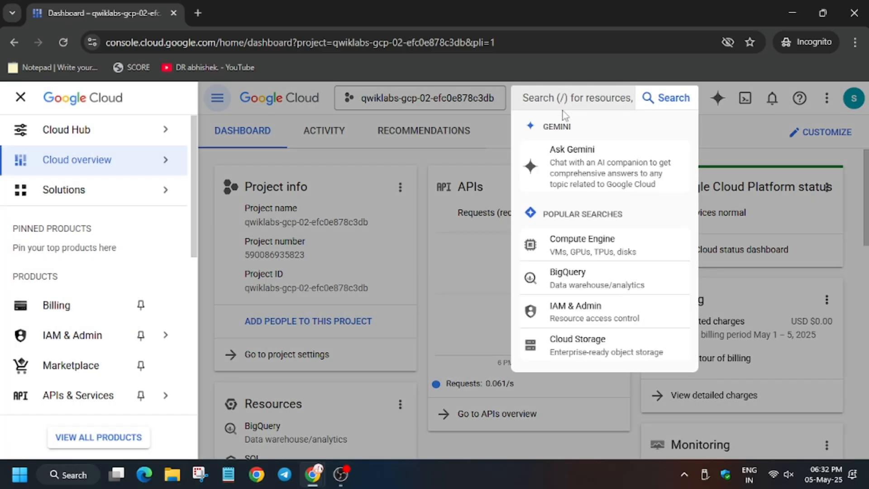
pyautogui.write('artifcat')
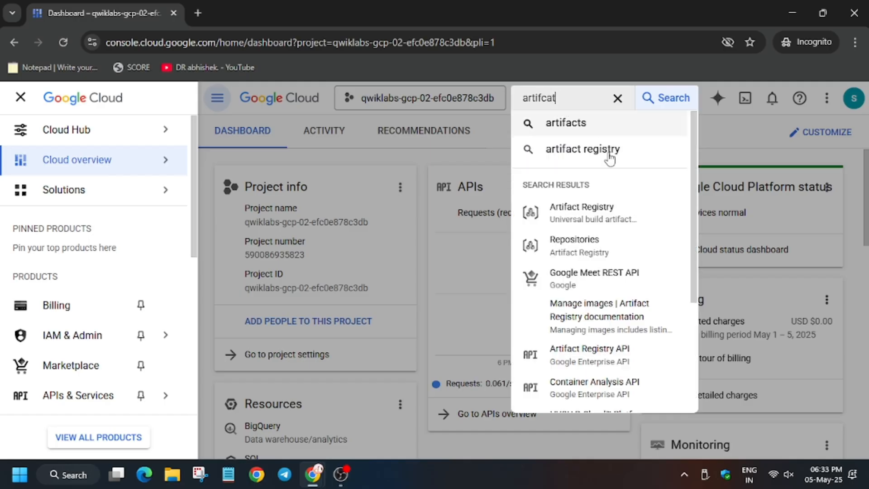
pyautogui.click(581, 212)
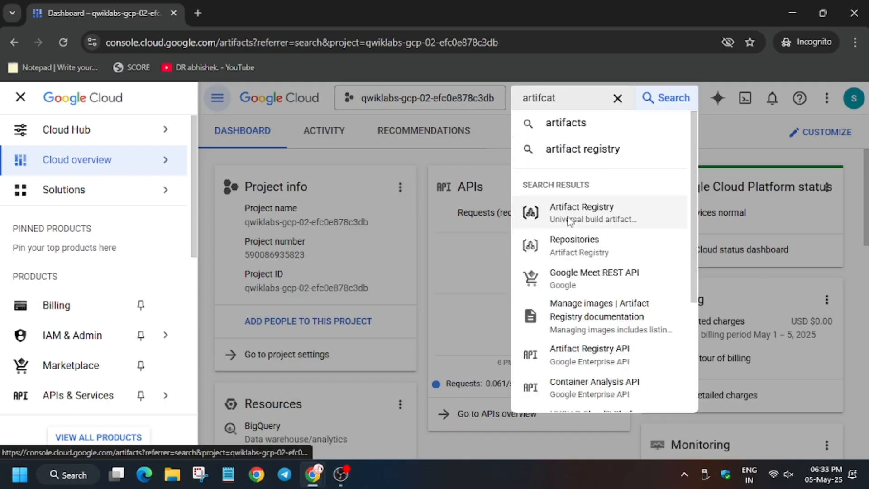
pyautogui.click(581, 213)
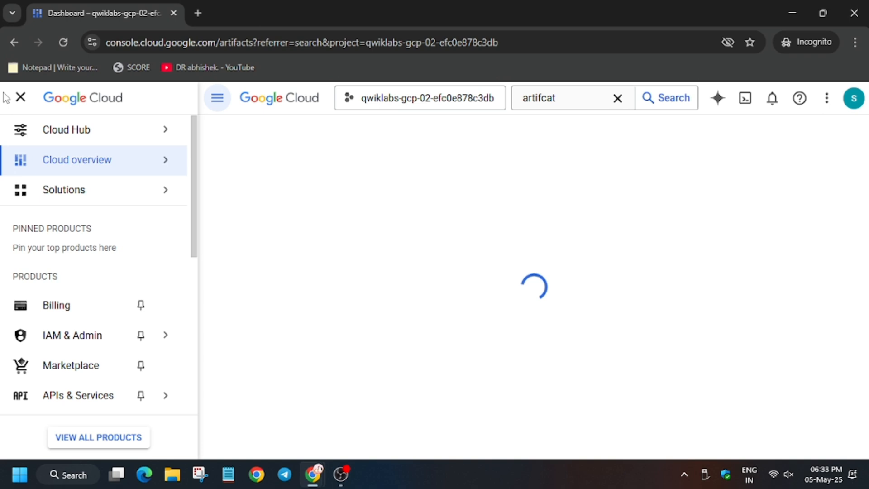
pyautogui.click(20, 98)
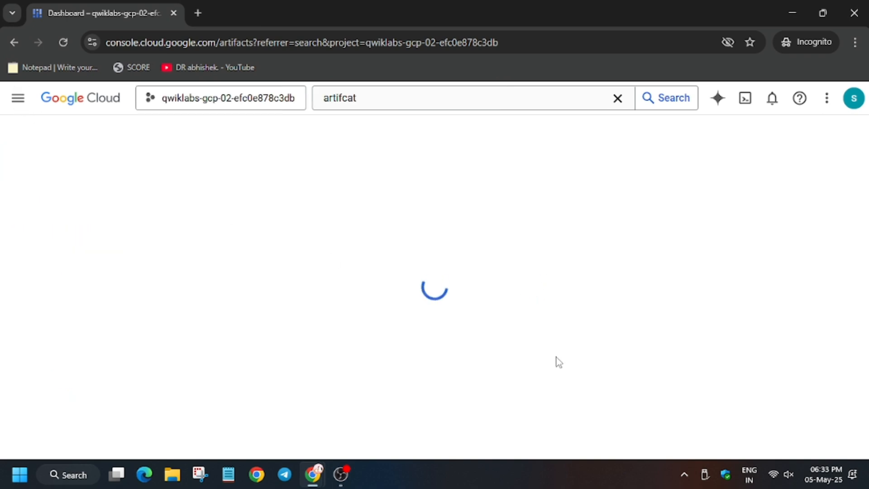
pyautogui.moveTo(507, 323)
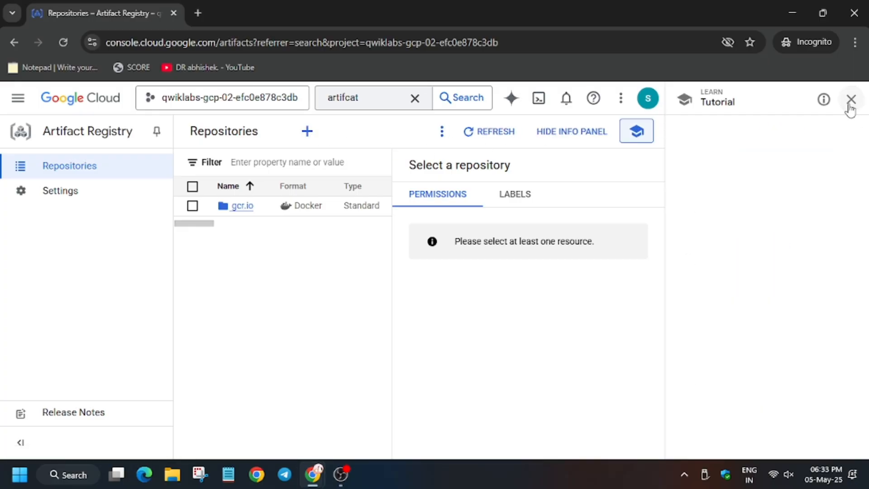
# Dismiss the tutorial panel and navigation menu, then begin a new repository
pyautogui.click(266, 13)
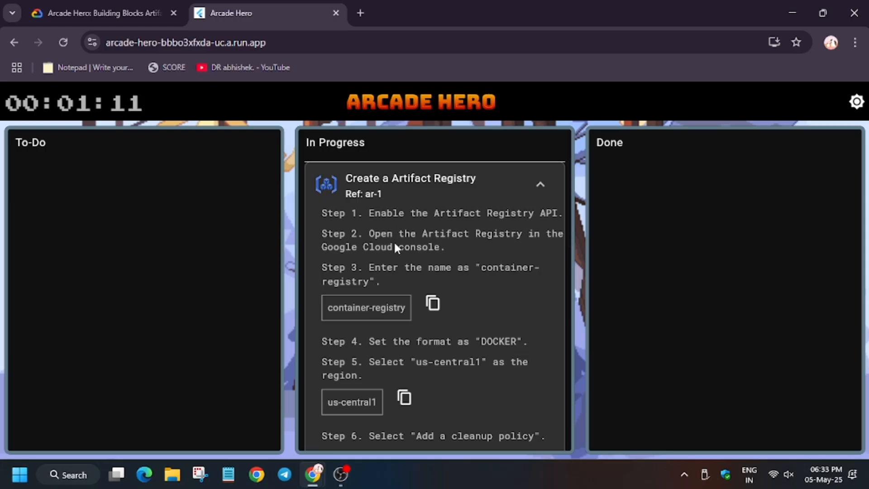
pyautogui.moveTo(482, 252)
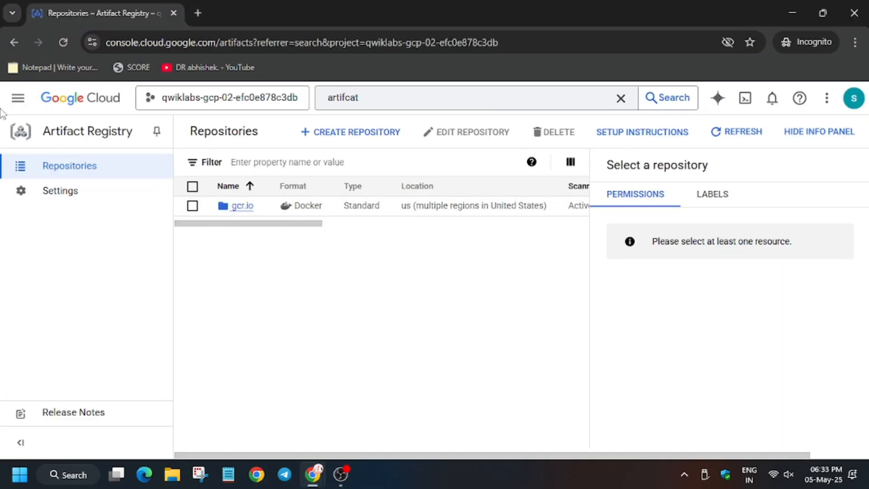
pyautogui.click(18, 99)
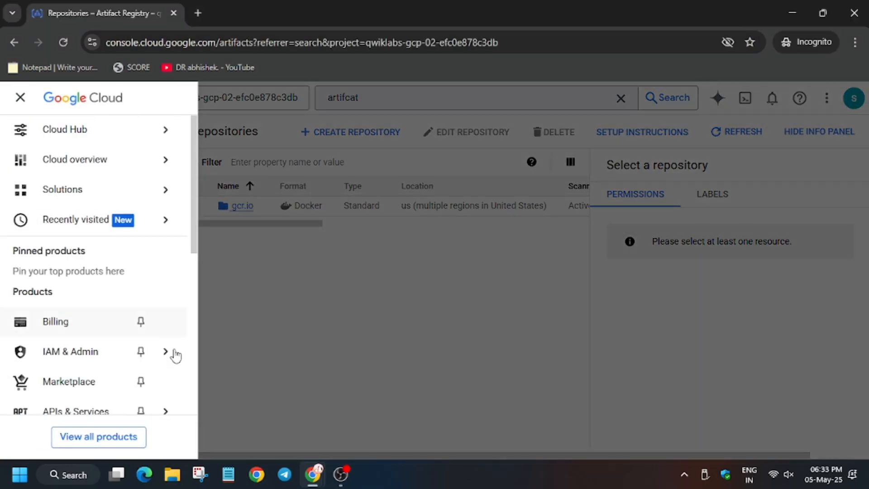
pyautogui.click(20, 98)
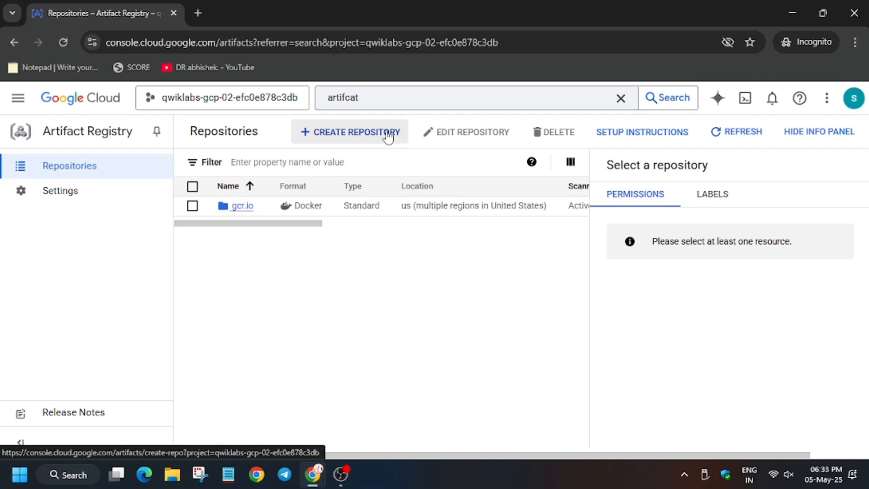
pyautogui.moveTo(355, 123)
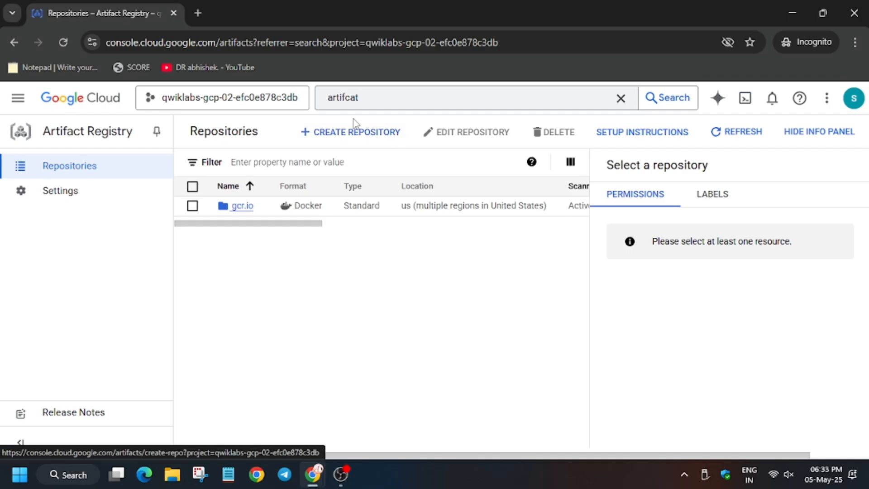
pyautogui.click(350, 132)
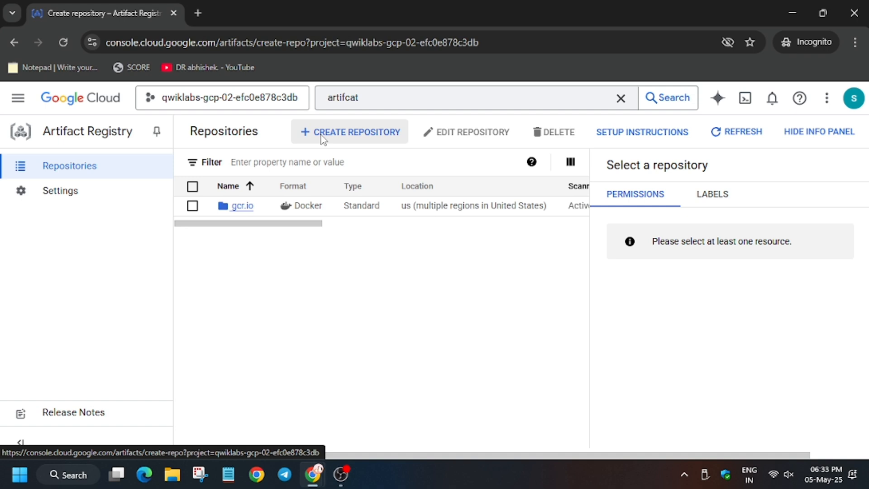
# Name the Docker repository container-registry and set its region to us-central1 (Iowa)
pyautogui.click(350, 132)
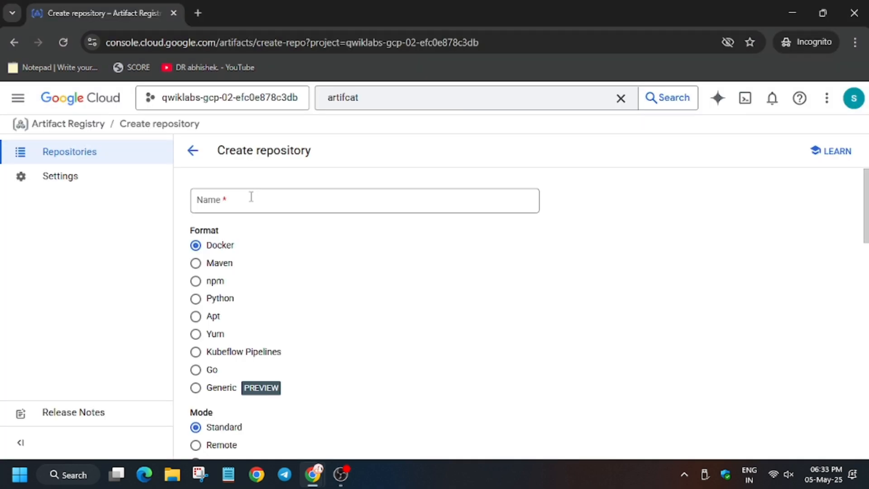
pyautogui.write('container-registry')
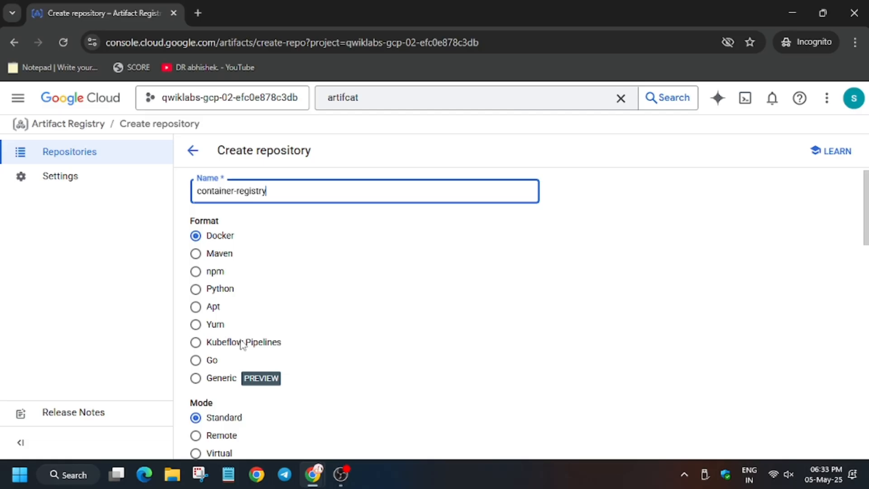
pyautogui.click(365, 350)
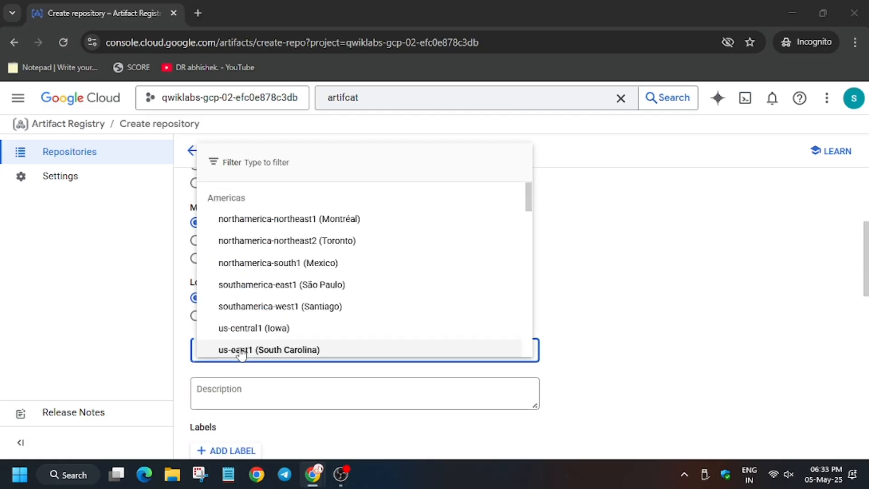
pyautogui.click(267, 12)
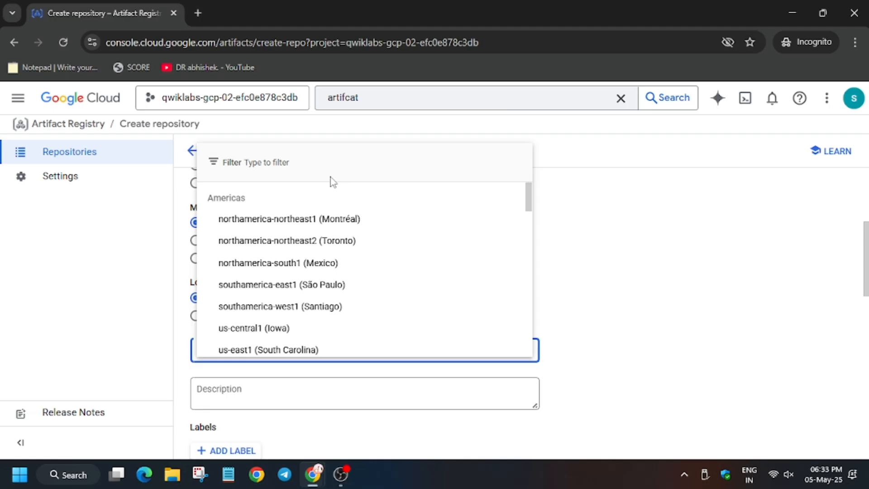
pyautogui.click(254, 328)
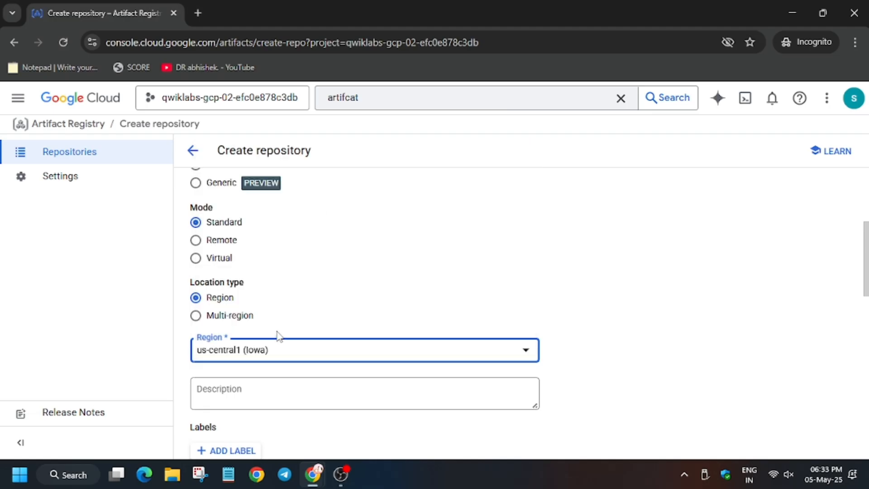
# Submit the repository form and mark ticket ar-1 complete on the board
pyautogui.scroll(-3)
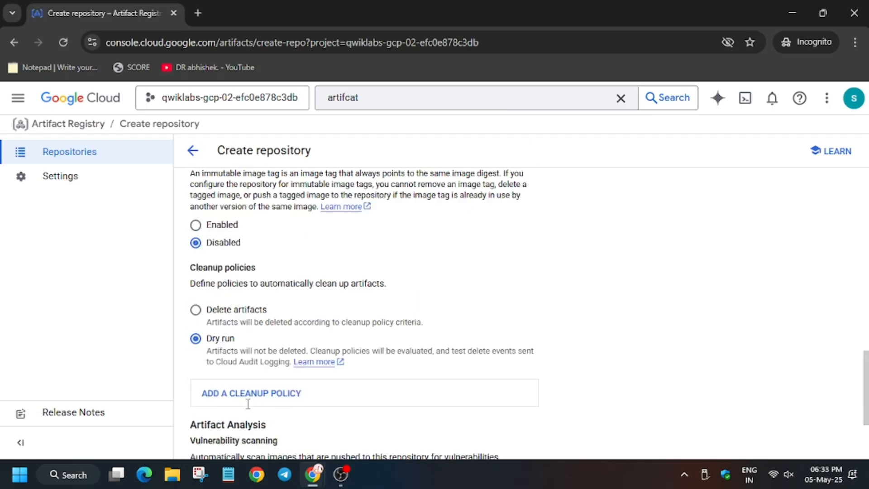
pyautogui.scroll(-3)
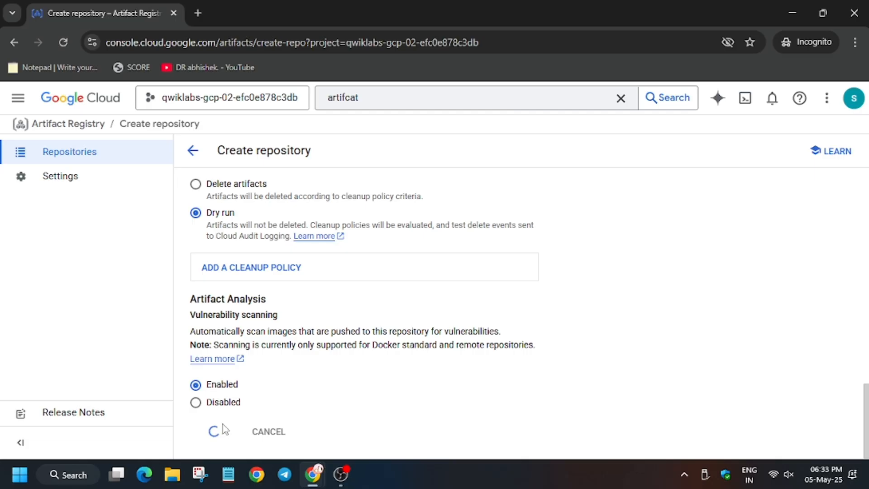
pyautogui.click(268, 13)
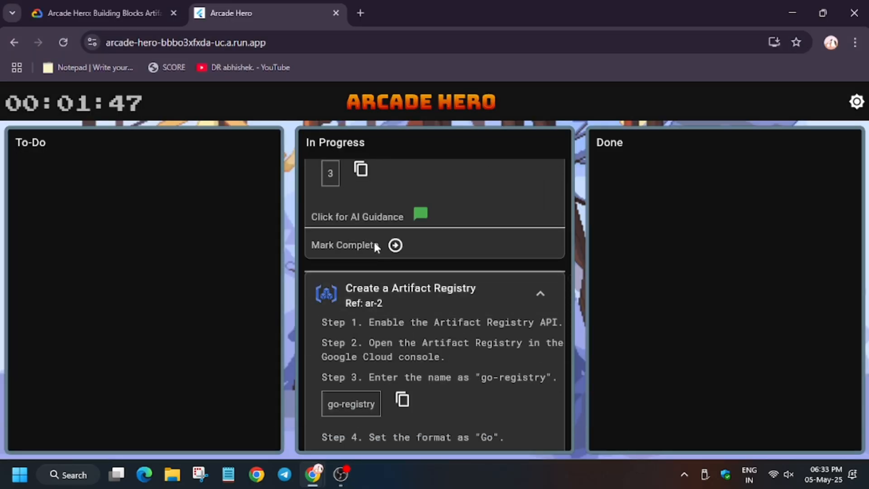
pyautogui.click(402, 399)
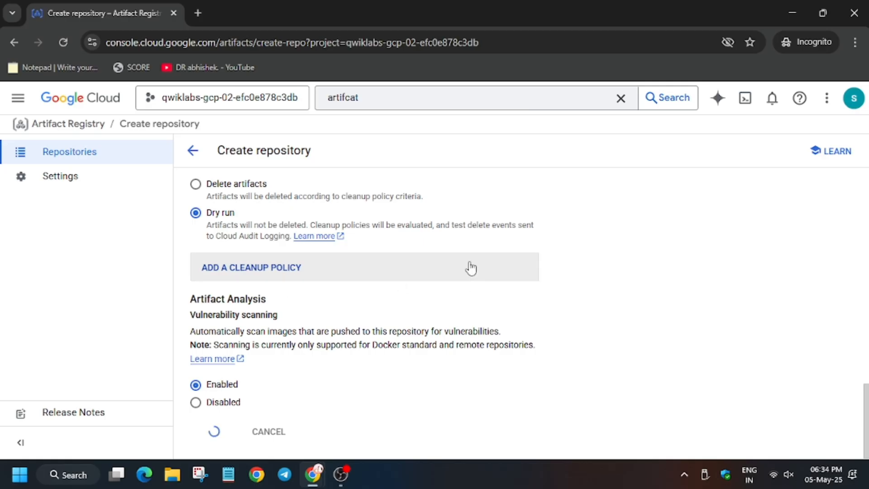
pyautogui.moveTo(70, 151)
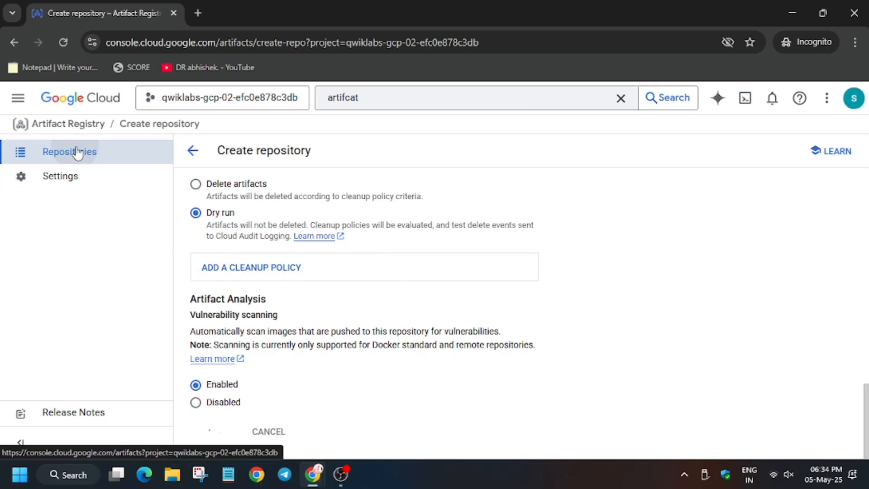
# Go back to the Repositories list showing container-registry
pyautogui.click(70, 152)
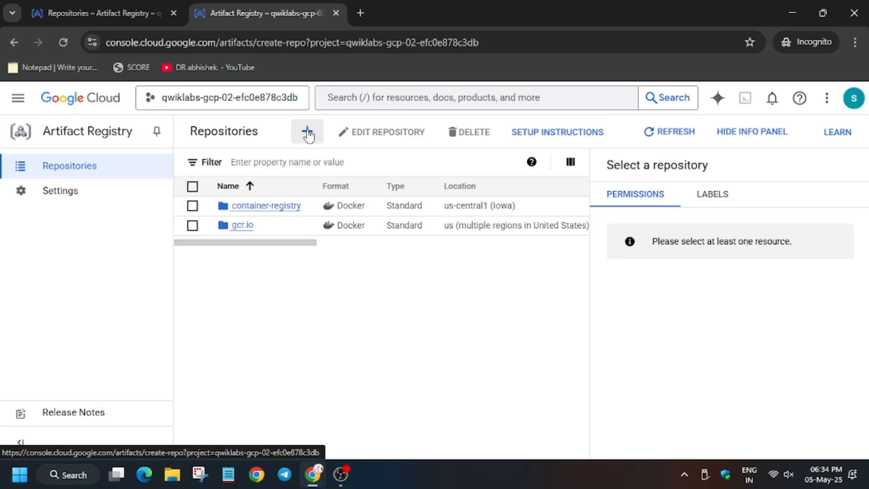
# Start a repository named go-registry in Go format with region us-central1
pyautogui.click(307, 132)
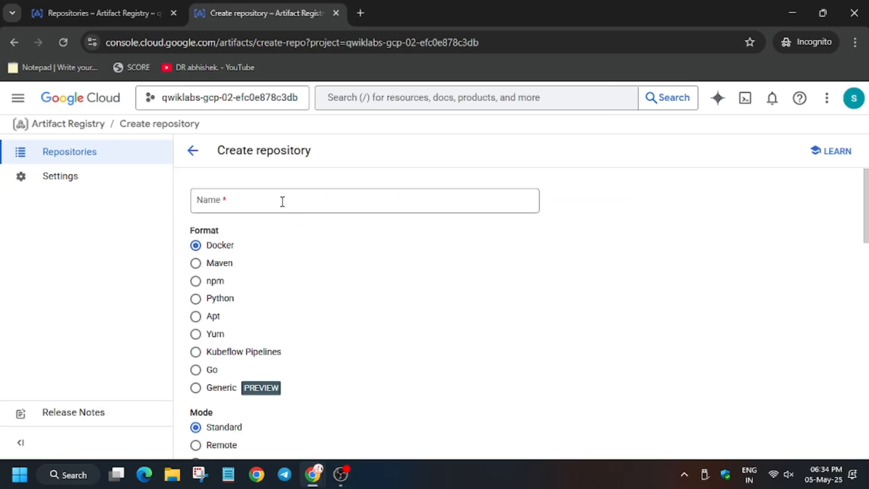
pyautogui.write('go-registry')
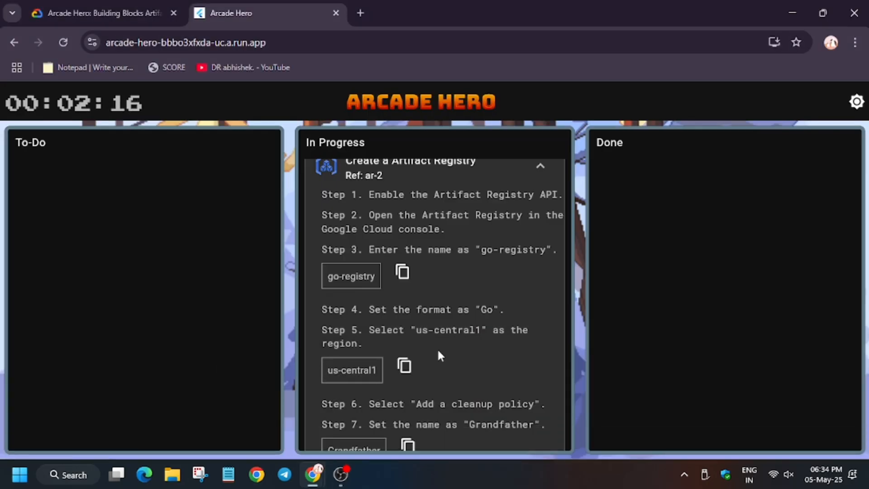
pyautogui.scroll(-3)
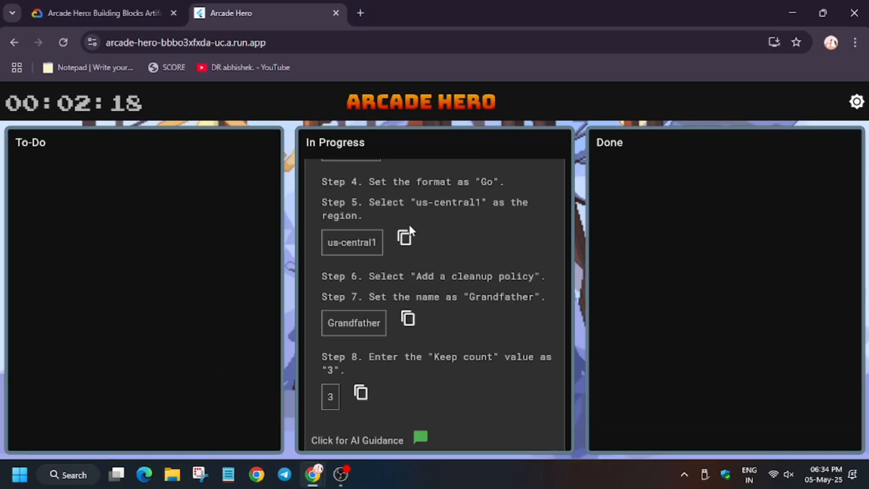
pyautogui.click(405, 236)
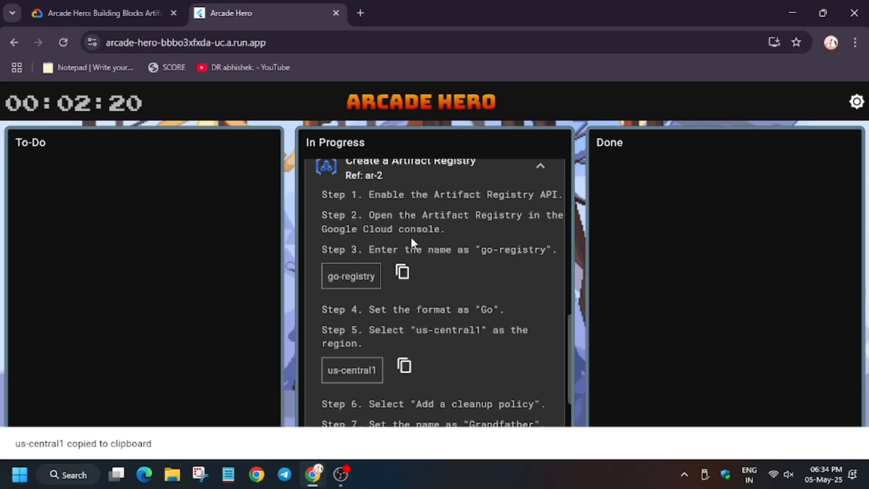
pyautogui.moveTo(427, 286)
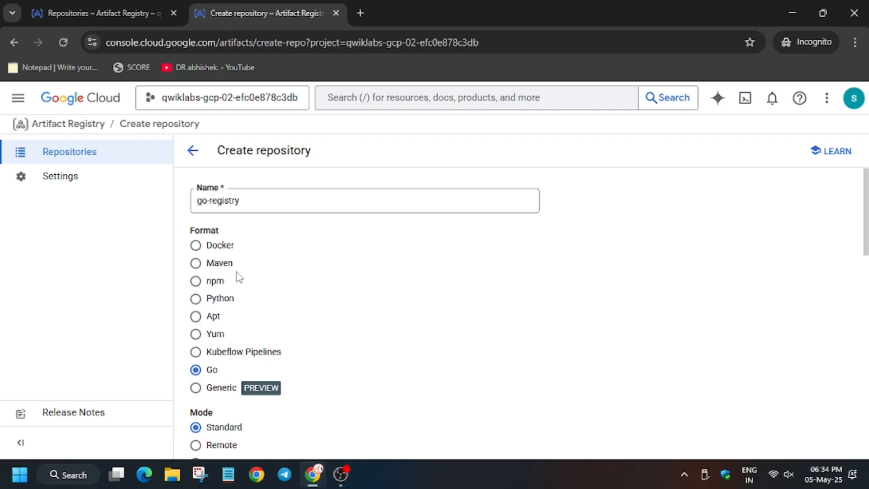
pyautogui.scroll(-3)
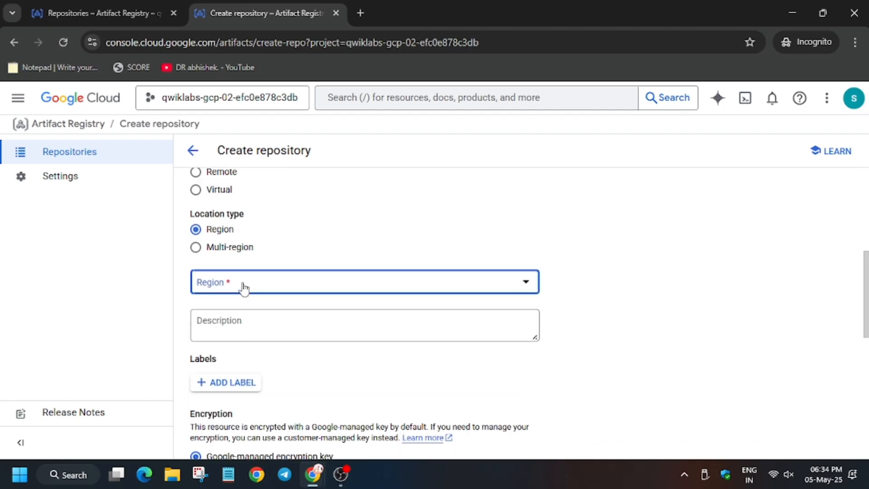
pyautogui.click(364, 282)
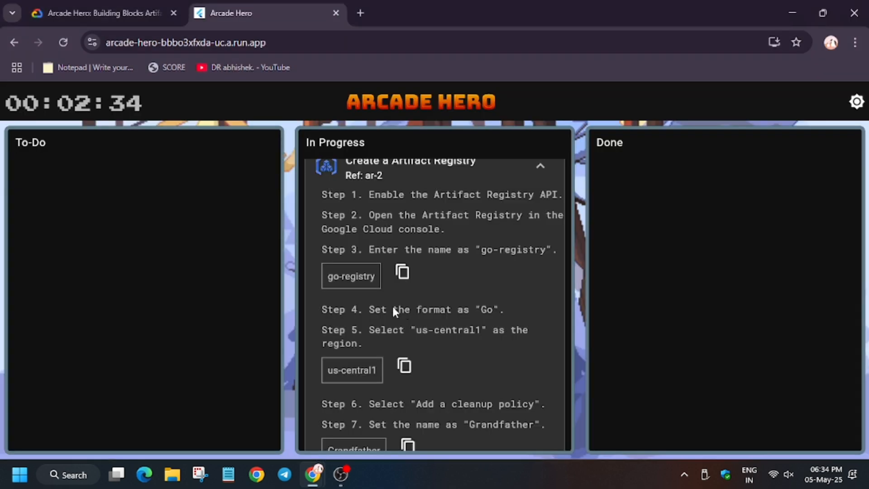
pyautogui.scroll(-3)
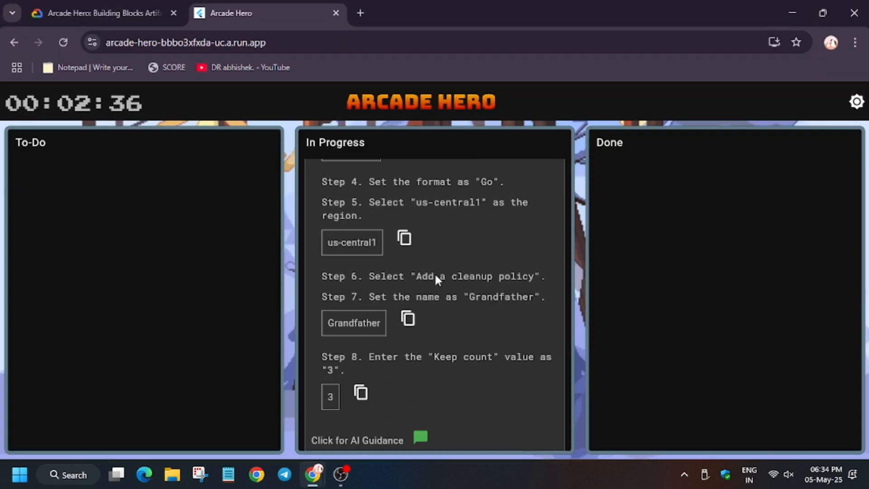
pyautogui.moveTo(405, 326)
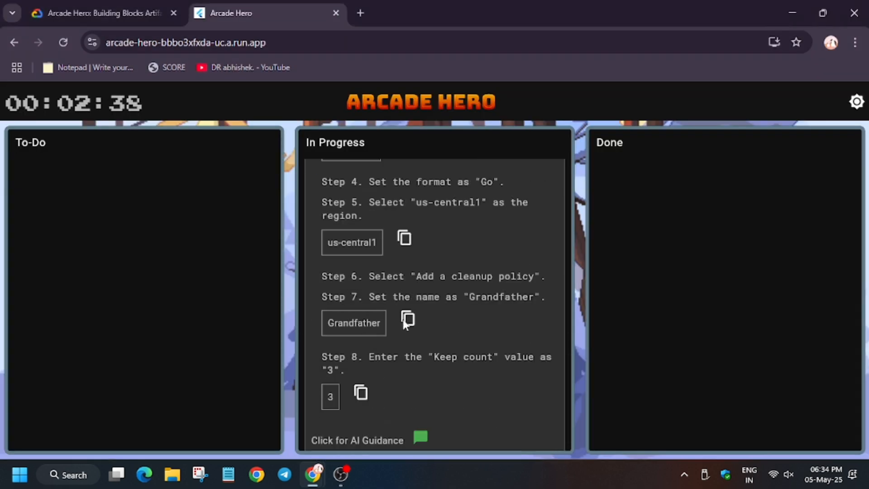
pyautogui.click(266, 13)
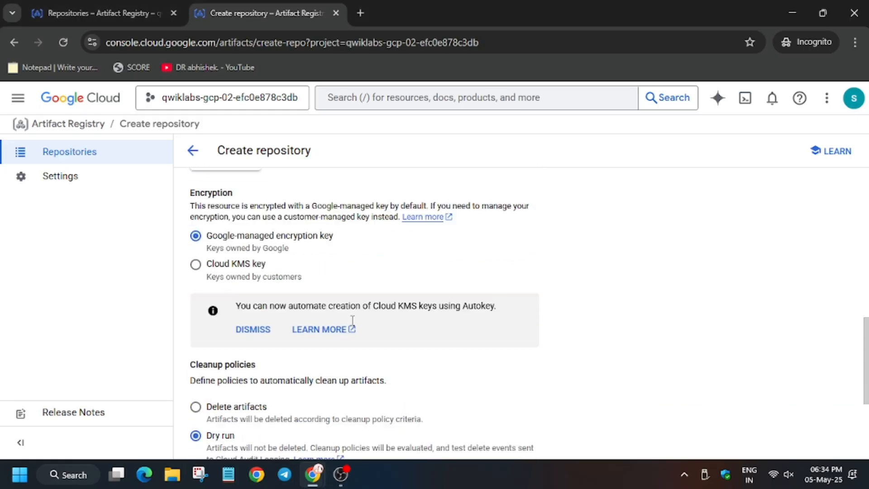
# Add a cleanup policy named Grandfather to go-registry, checking the ticket's keep count
pyautogui.scroll(-3)
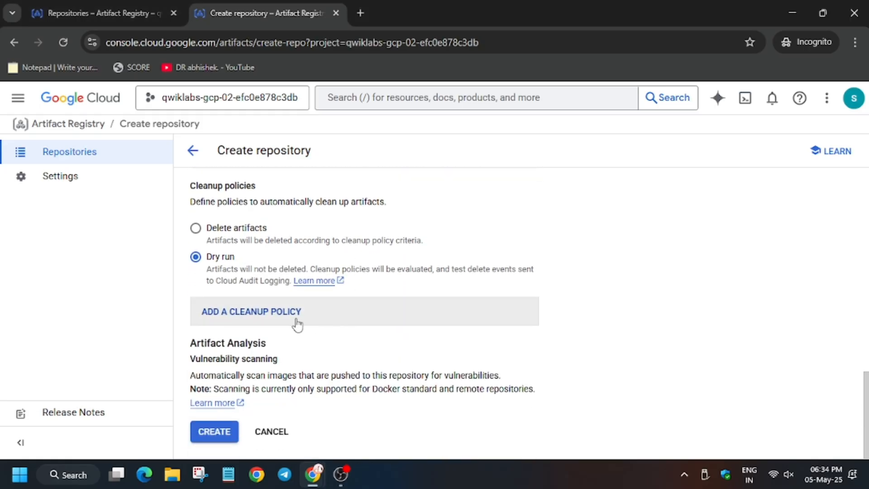
pyautogui.click(251, 311)
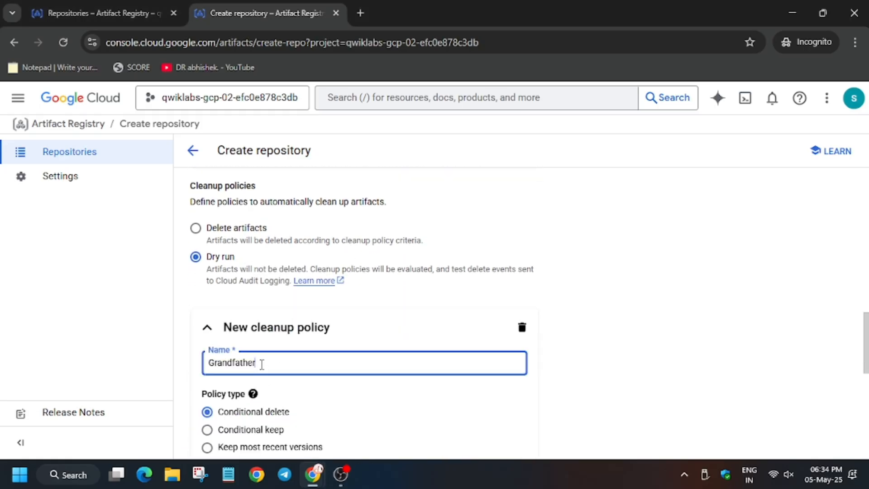
pyautogui.scroll(-3)
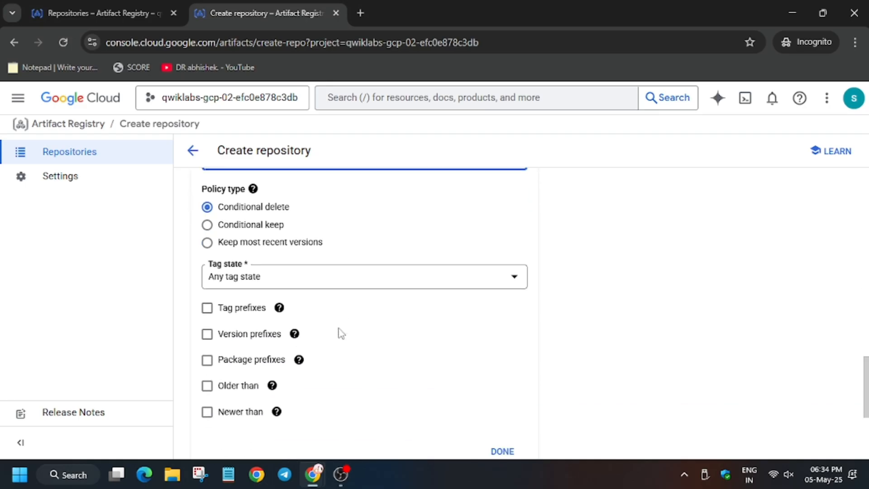
pyautogui.click(266, 13)
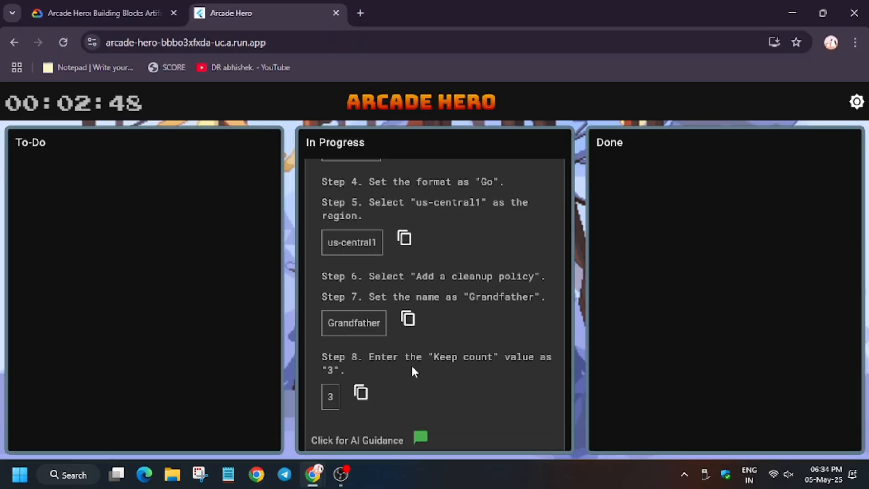
pyautogui.moveTo(427, 371)
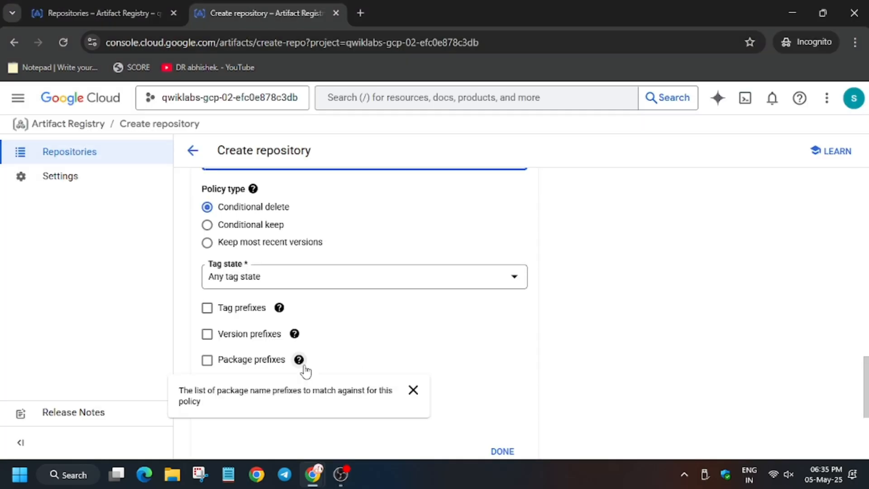
pyautogui.scroll(3)
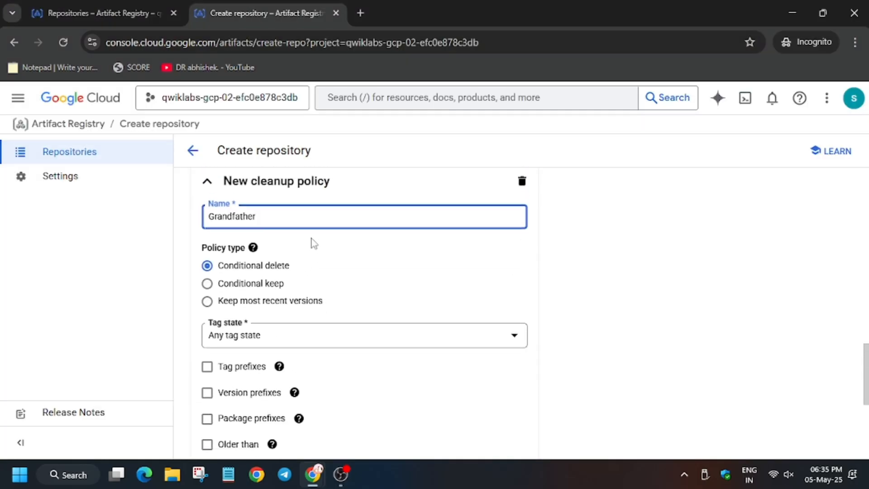
pyautogui.scroll(-3)
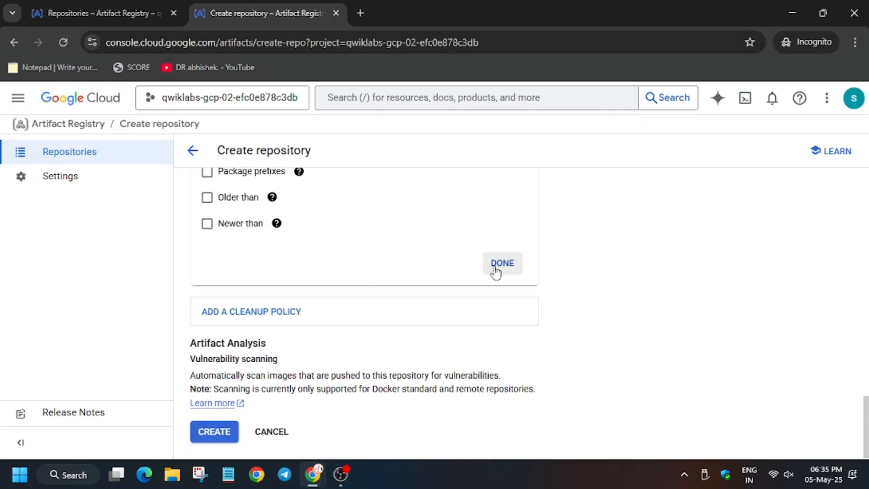
pyautogui.scroll(3)
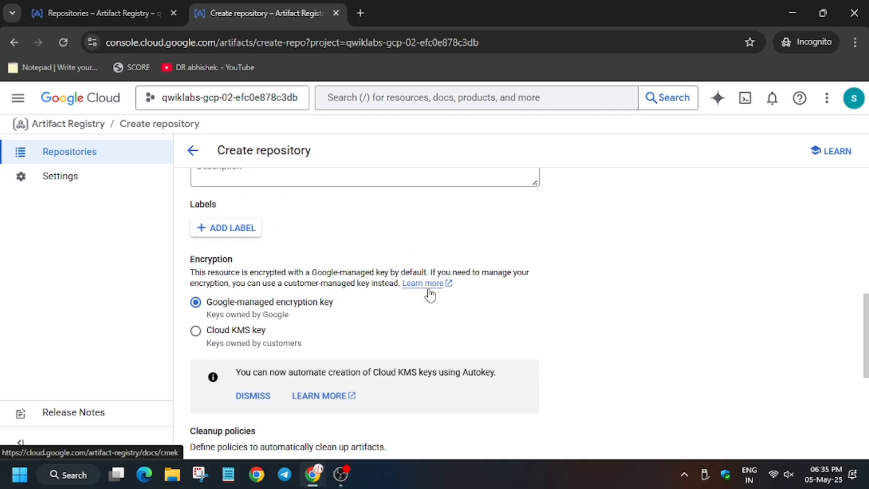
pyautogui.scroll(-3)
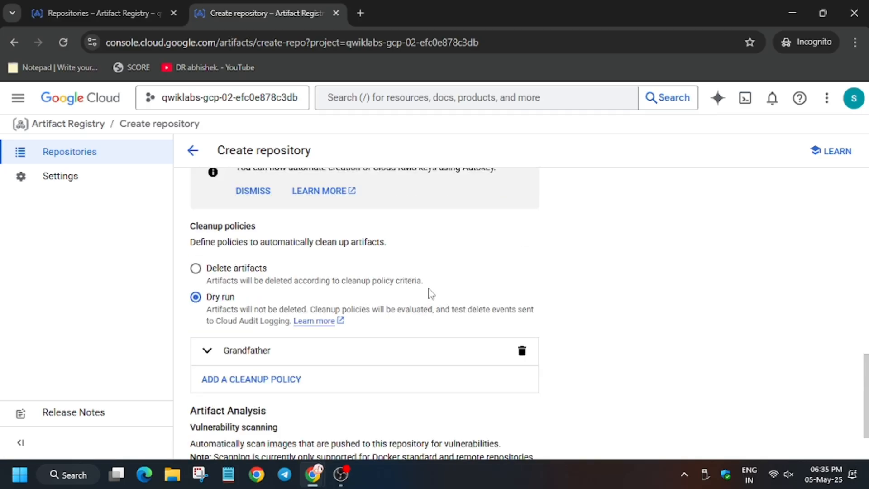
# Set Grandfather to keep the 3 most recent versions and create go-registry
pyautogui.click(246, 350)
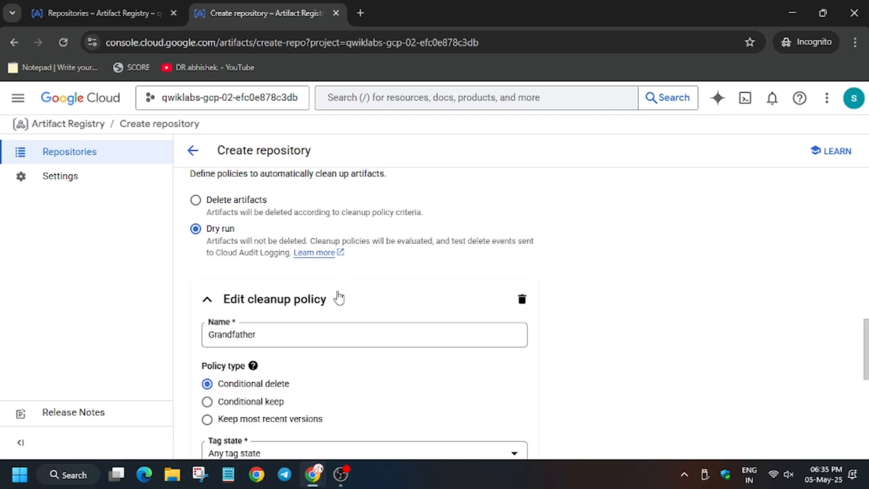
pyautogui.scroll(-3)
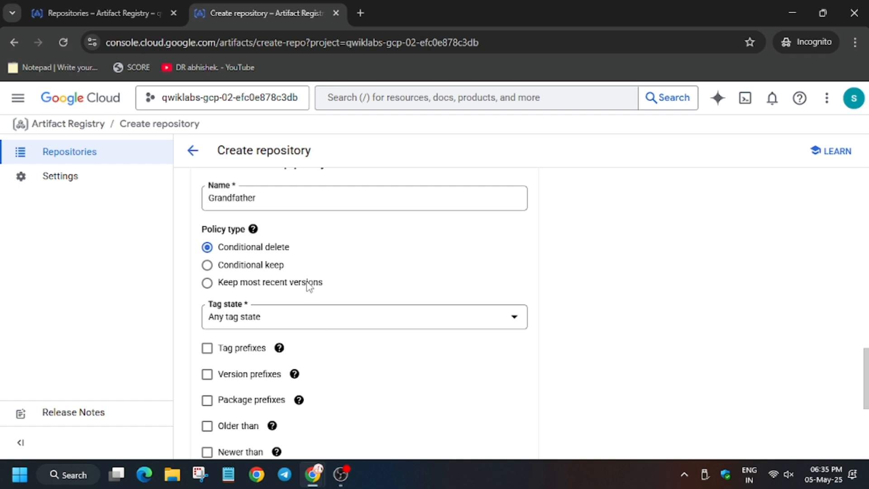
pyautogui.click(207, 282)
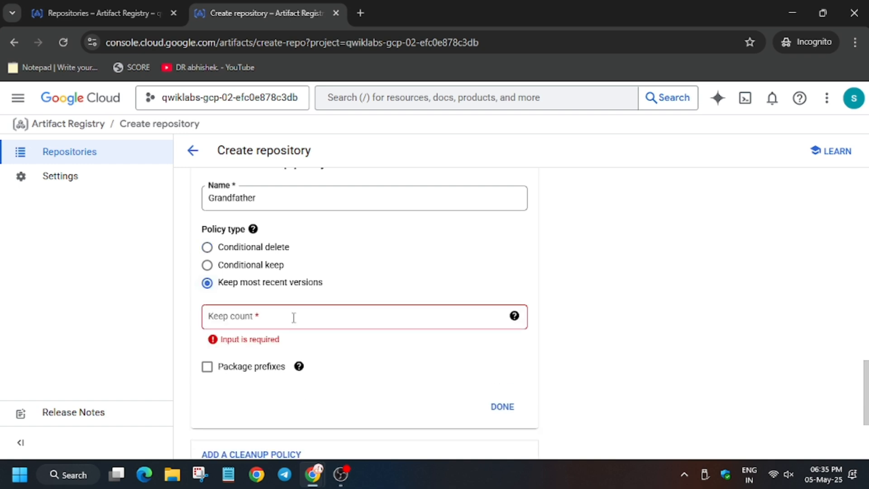
pyautogui.write('3')
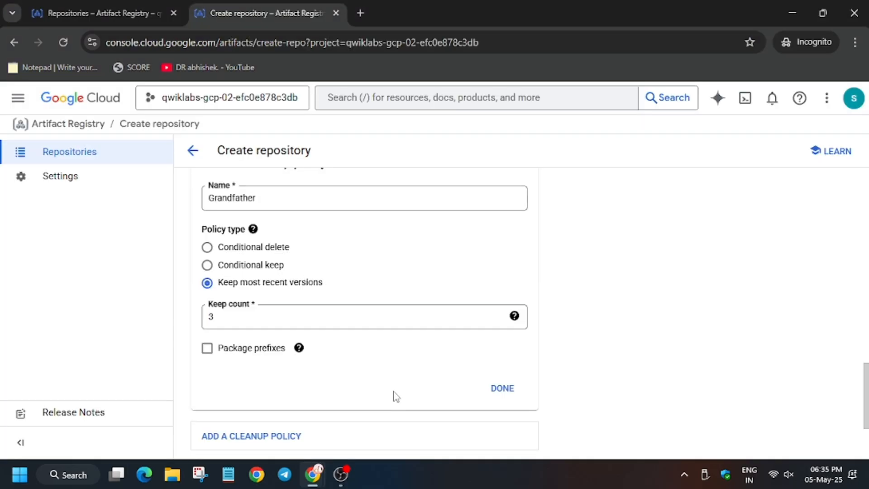
pyautogui.click(502, 388)
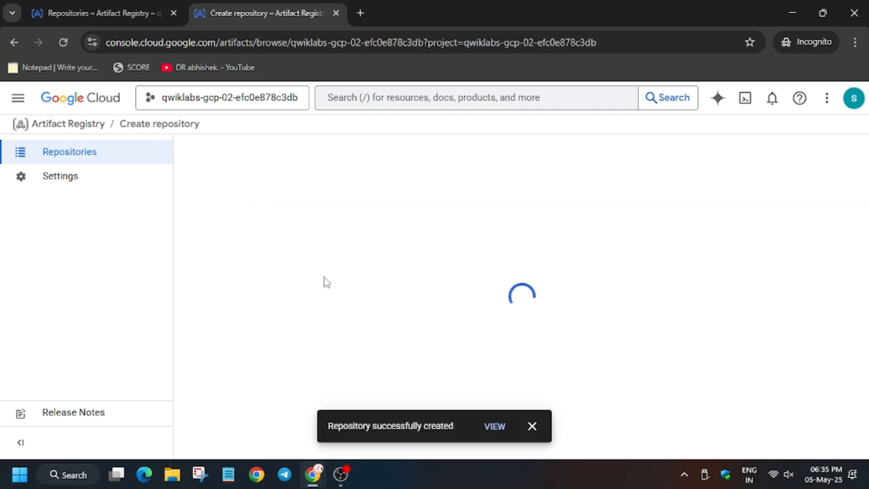
# Check progress on the second Fix this ticket checkpoint, reaching 50/50 and a 100/100 score
pyautogui.click(99, 13)
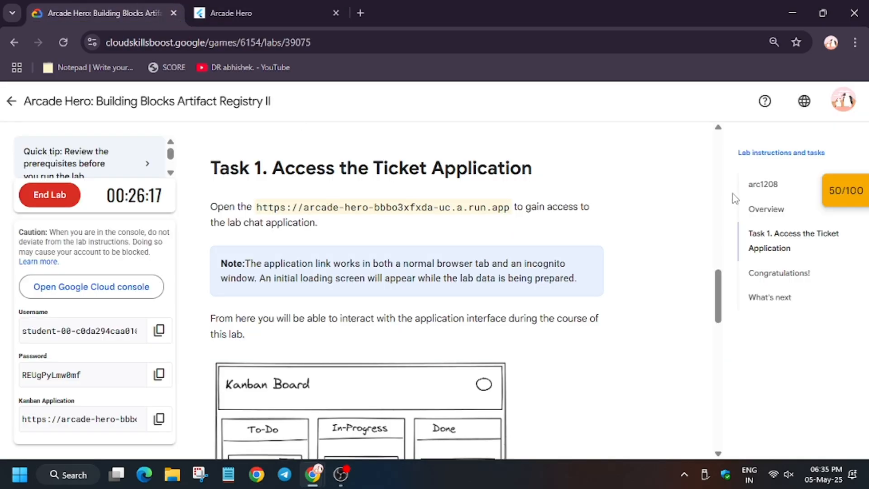
pyautogui.click(845, 190)
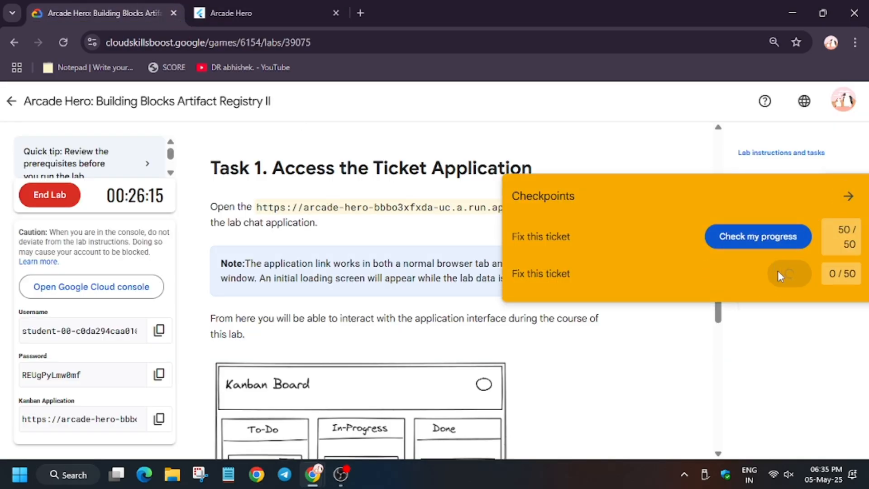
pyautogui.click(789, 275)
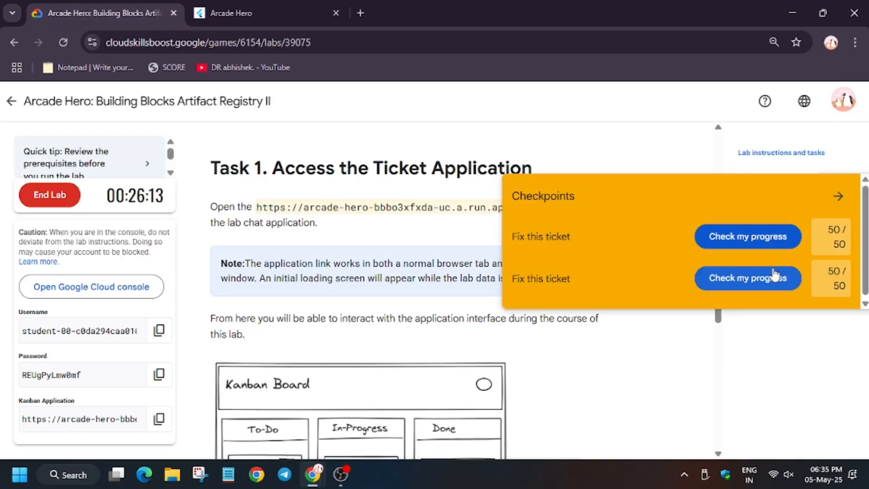
pyautogui.click(747, 279)
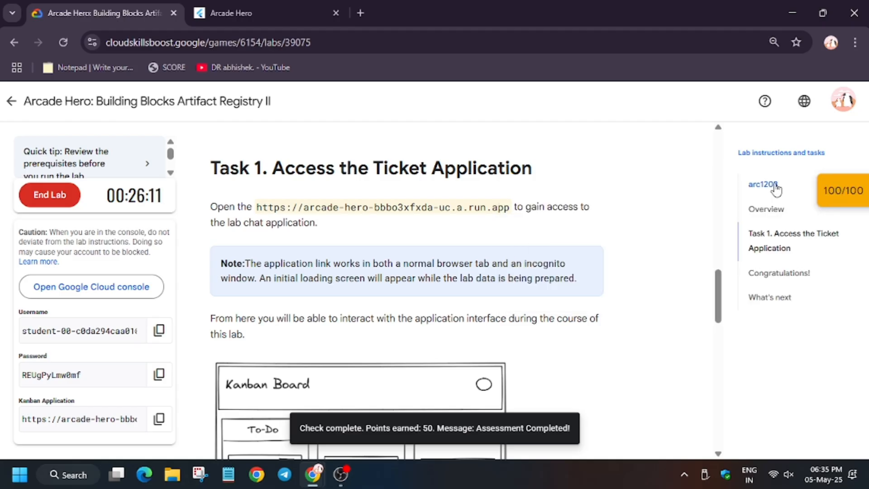